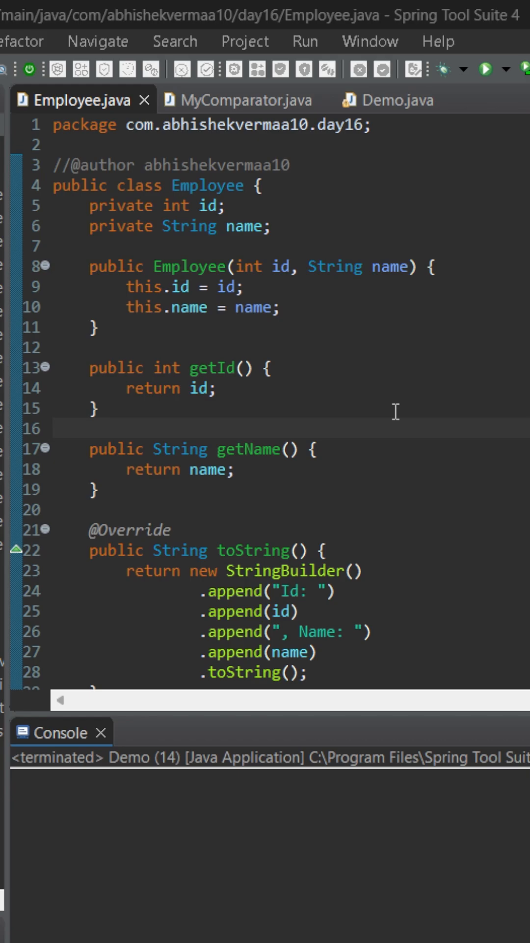
mouse_move(366, 246)
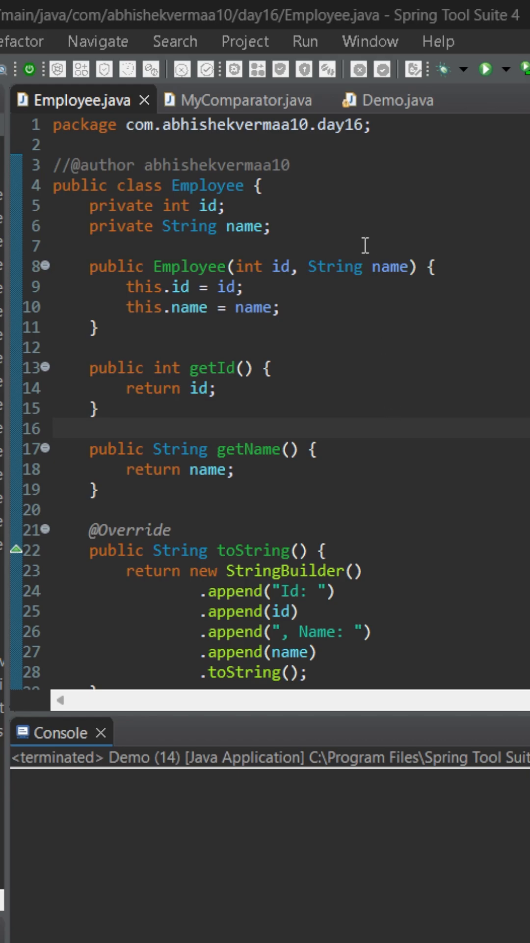
Show MyComparator.java with its static compareByName method comparing two employees' names
left_click(246, 100)
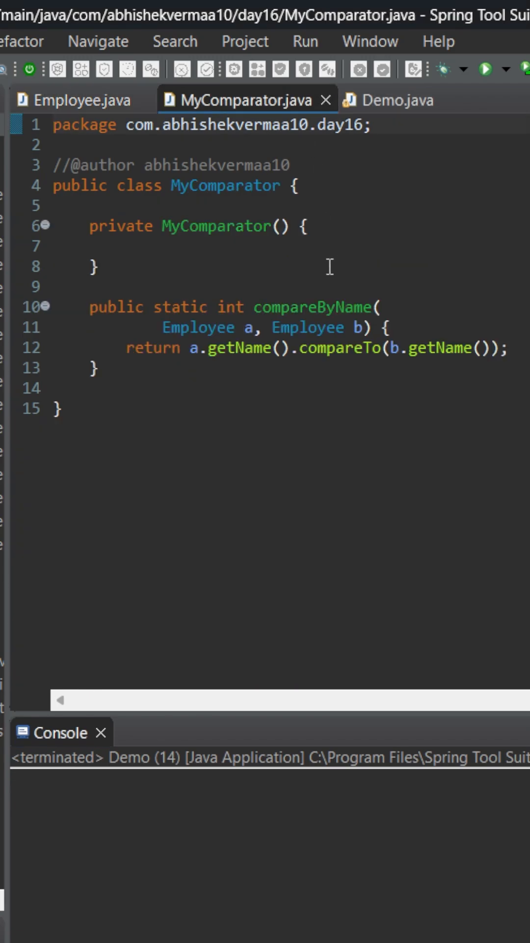
left_click(54, 124)
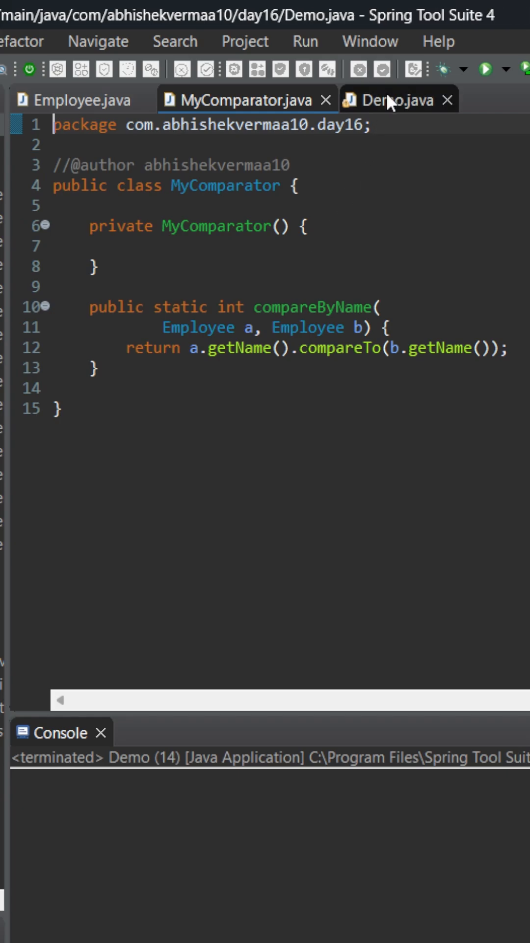
Show Demo.java, whose main method fetches and prints the employee list
left_click(397, 100)
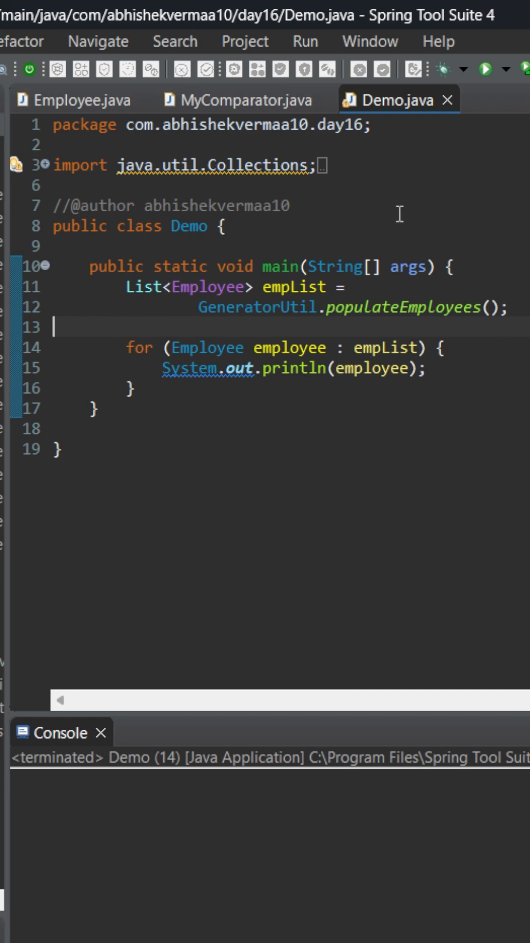
mouse_move(473, 277)
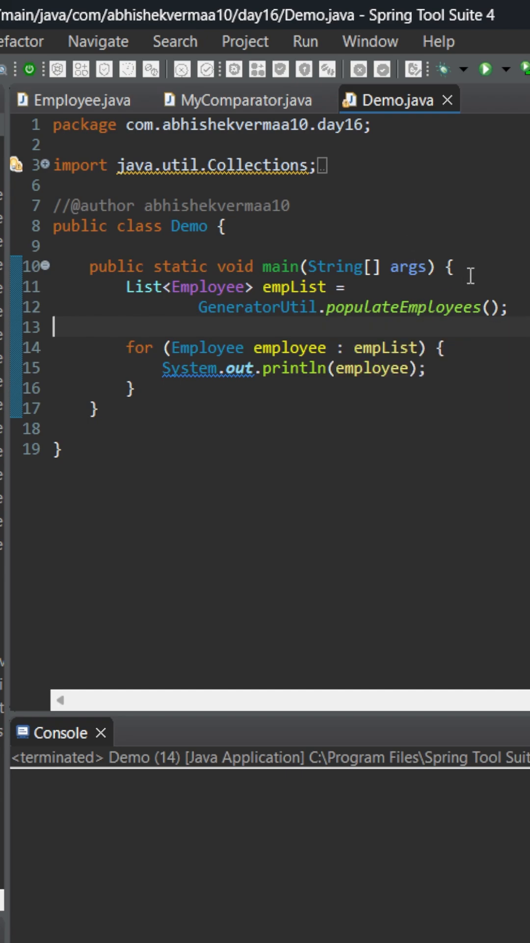
mouse_move(488, 77)
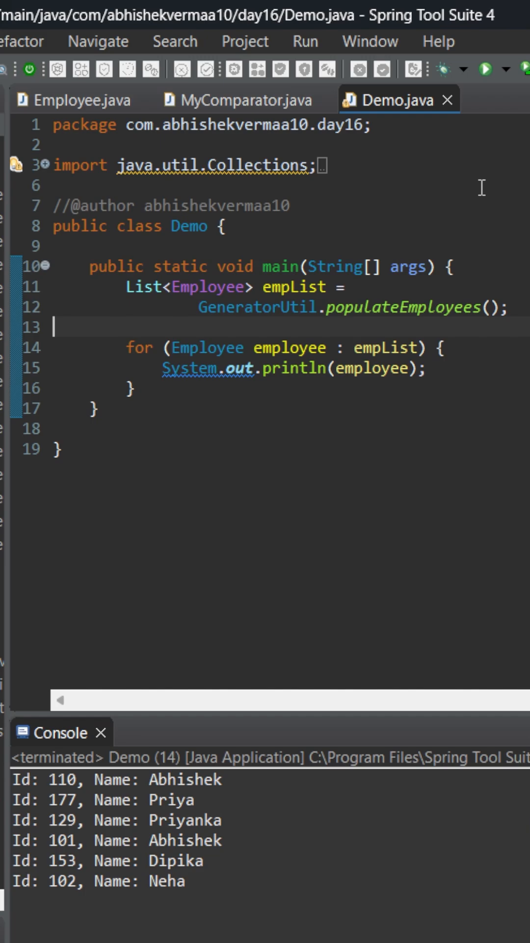
Add Collections.sort(empList, new Comparator<>() {...}) after the employee list in main
key("enter")
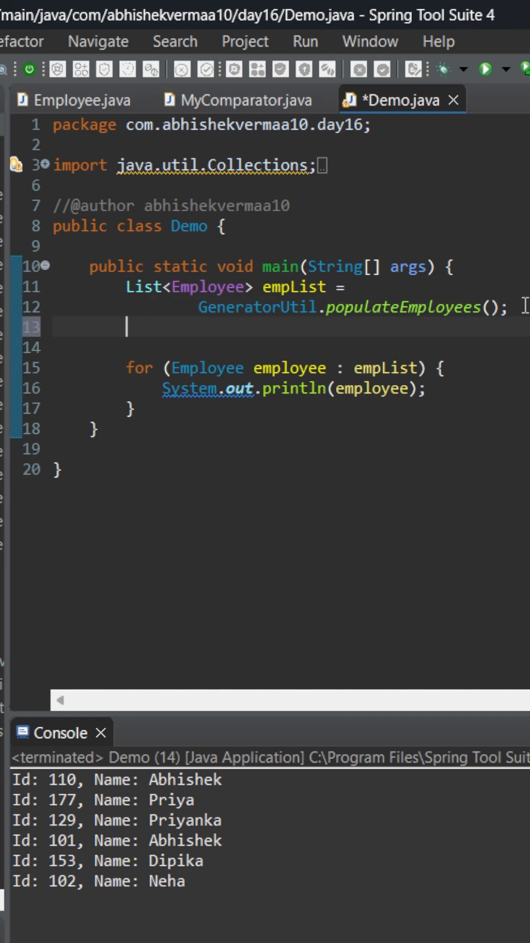
type("Collec")
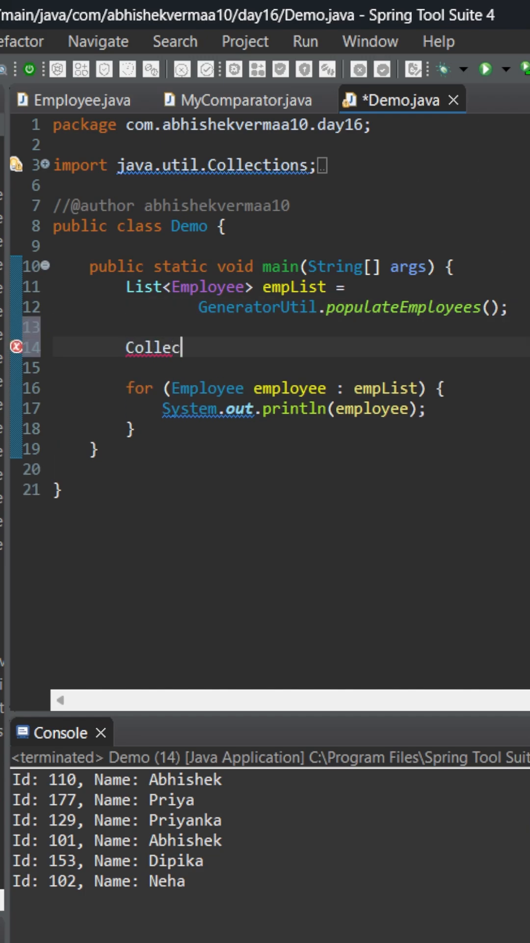
type("tions.")
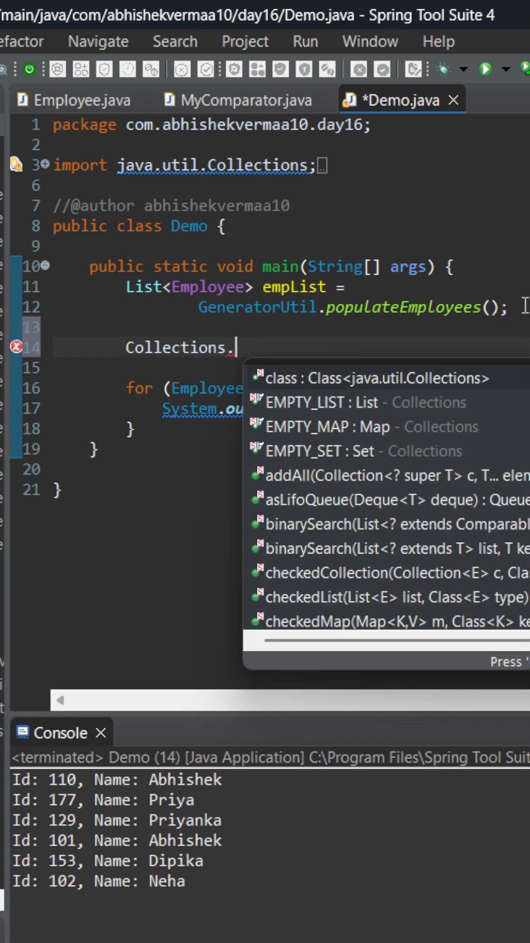
type("sort")
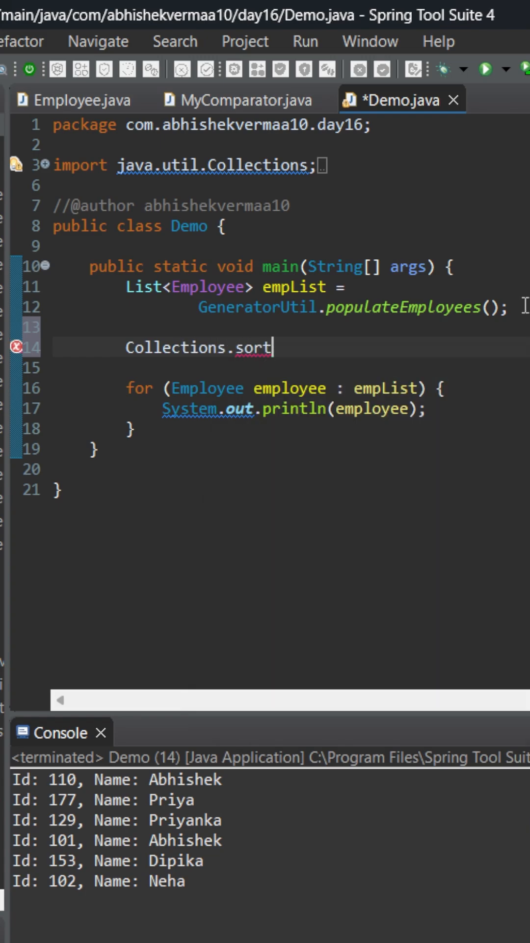
type("(empL);")
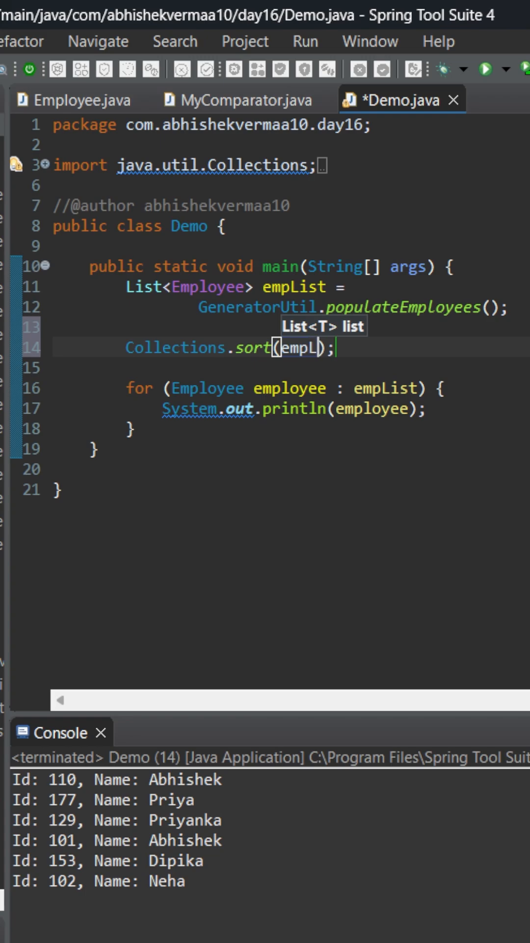
type("ist,")
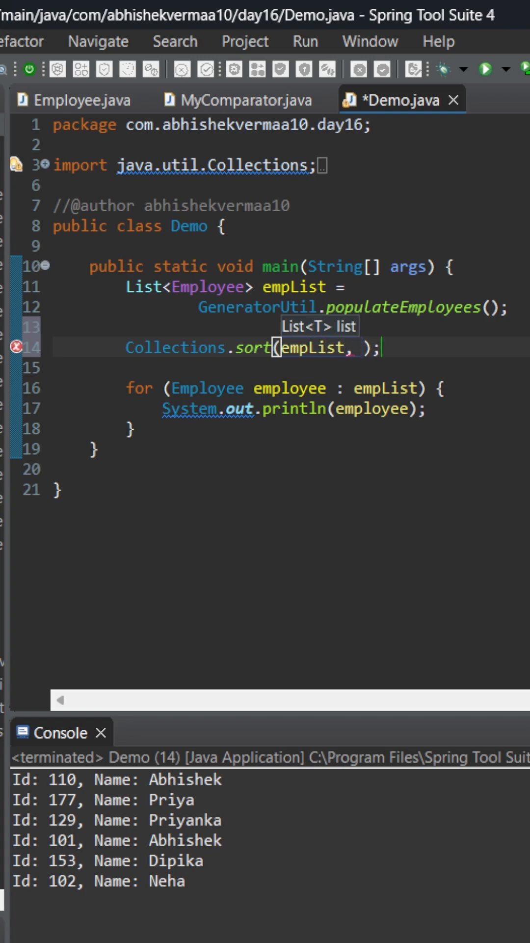
type("new Comparator<>(")
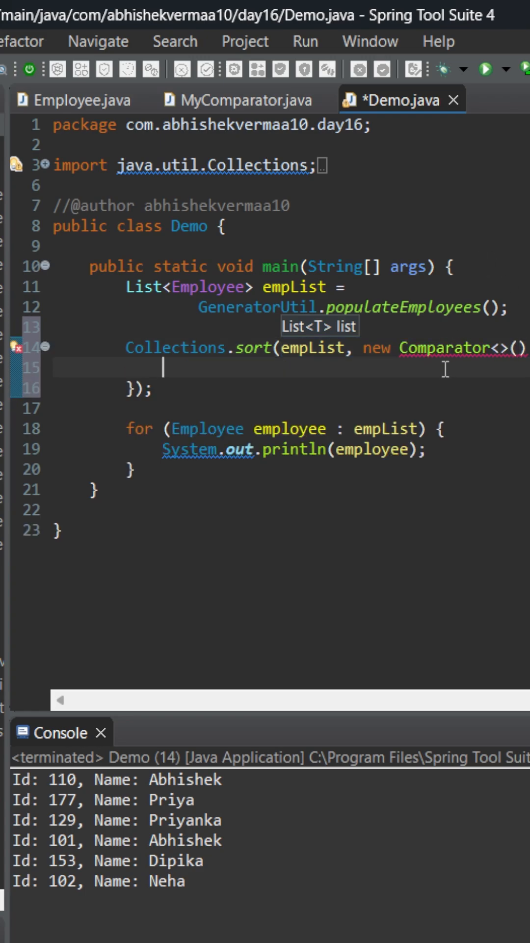
mouse_move(481, 355)
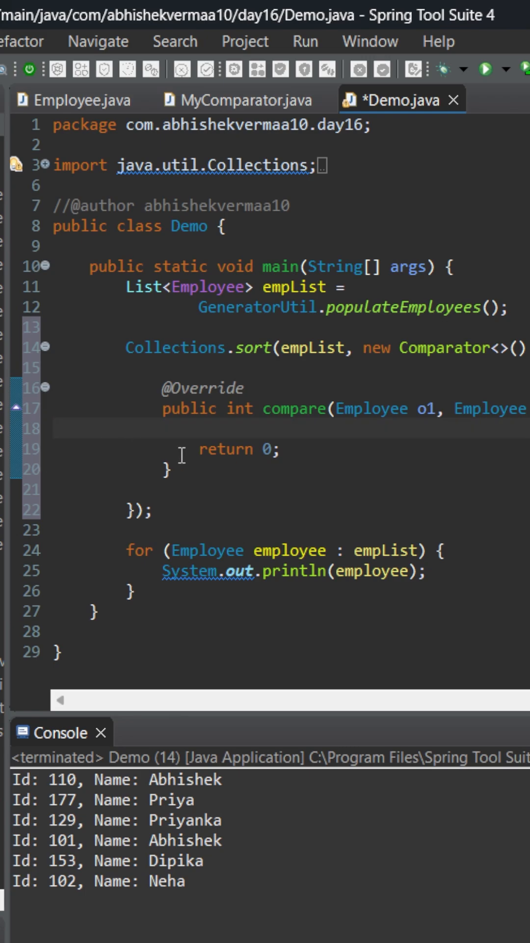
Make the anonymous Comparator's compare return MyComparator.compareByName(o1, o2)
key("Backspace")
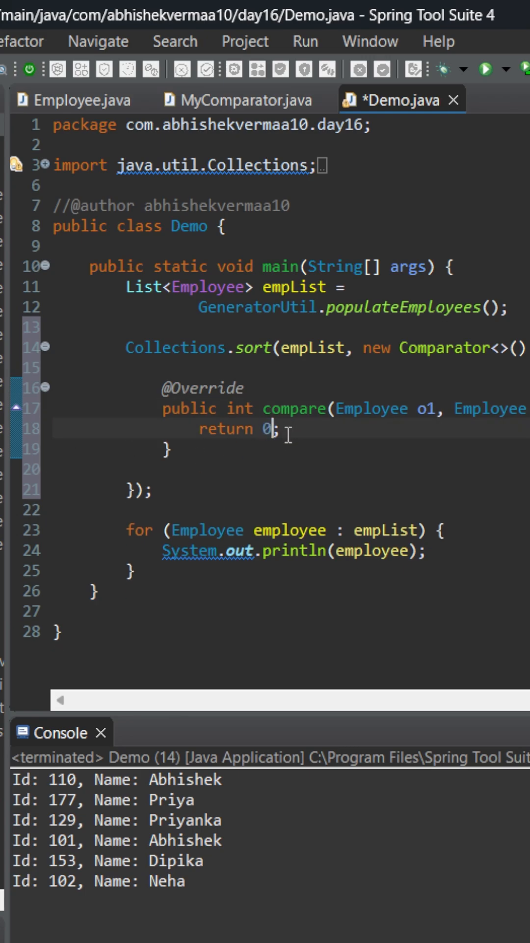
key("BackSpace")
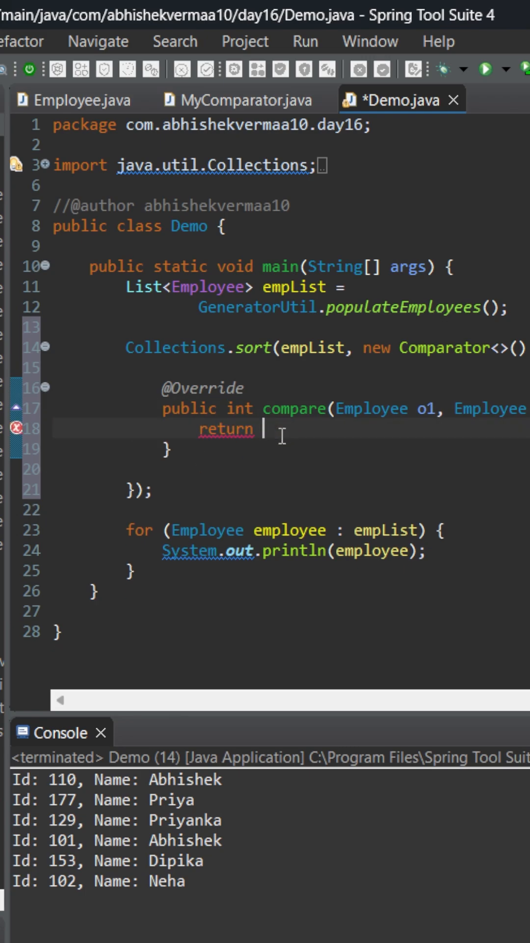
type("MyCo")
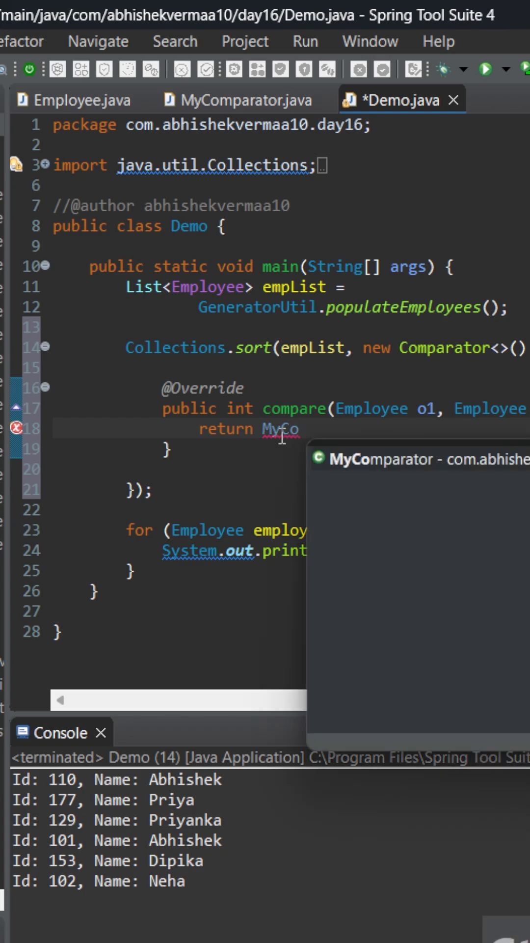
type("mparator")
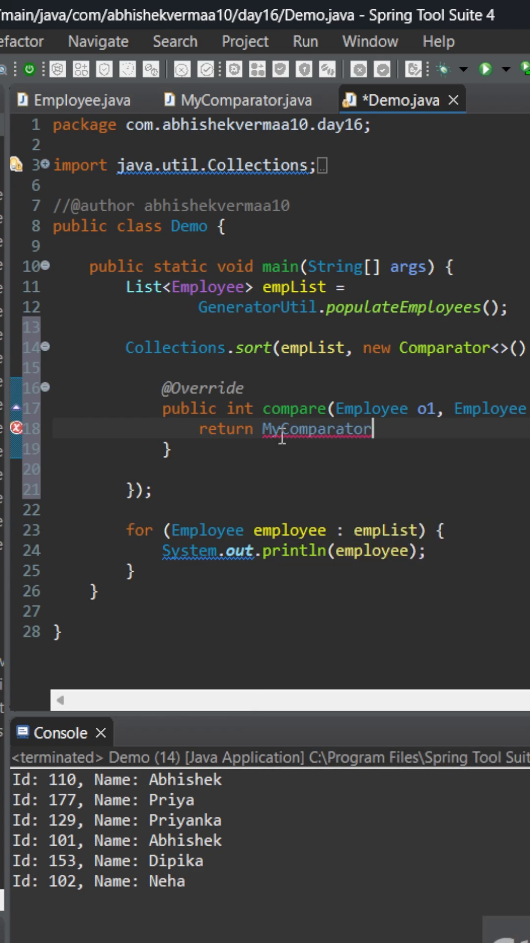
type(".compareByName(o1, o2);")
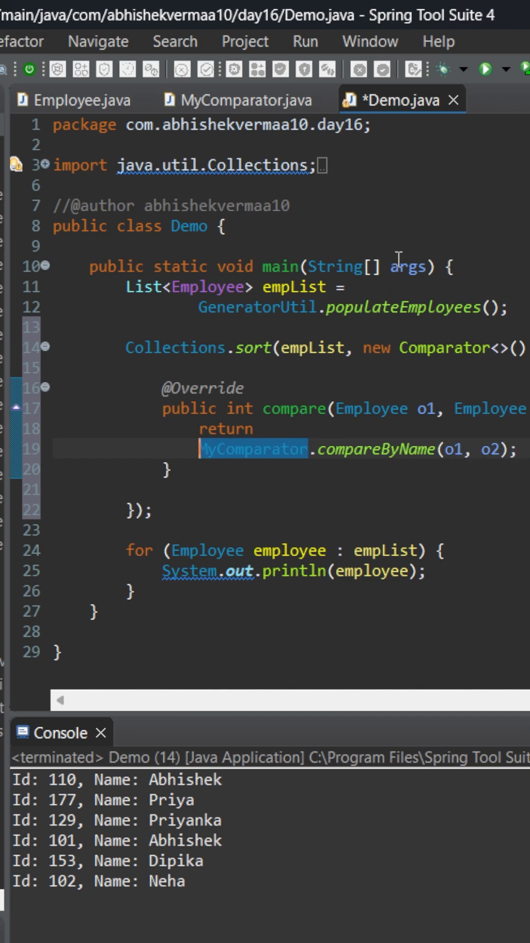
Save and run Demo so the console lists the six employees sorted alphabetically by name
key("ctrl+s")
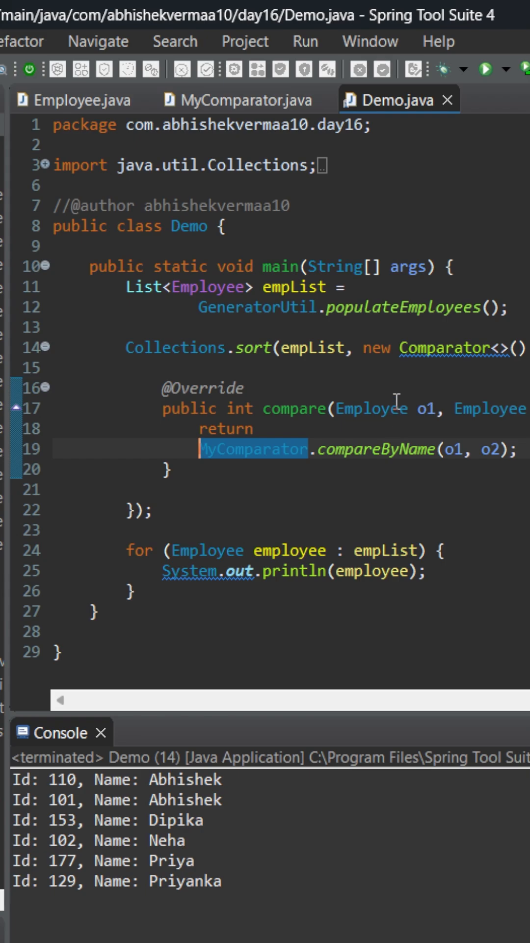
mouse_move(415, 361)
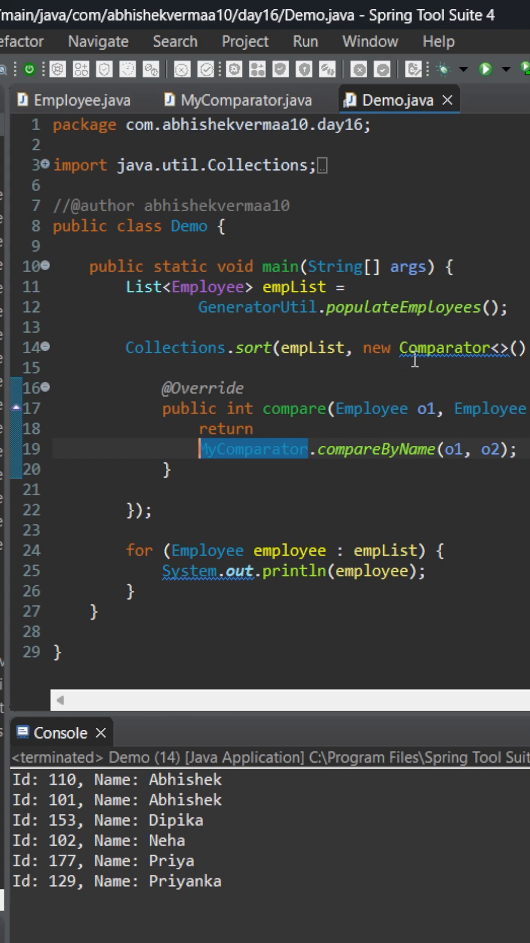
mouse_move(326, 421)
type(")")
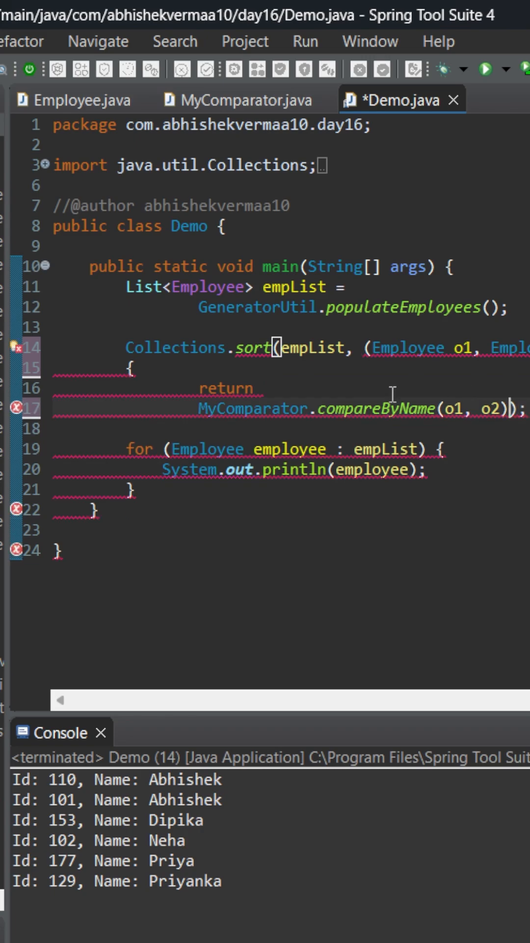
Strip the lambda's braces, return and Employee parameter types from the sort call and save
left_click_drag(130, 366, 507, 409)
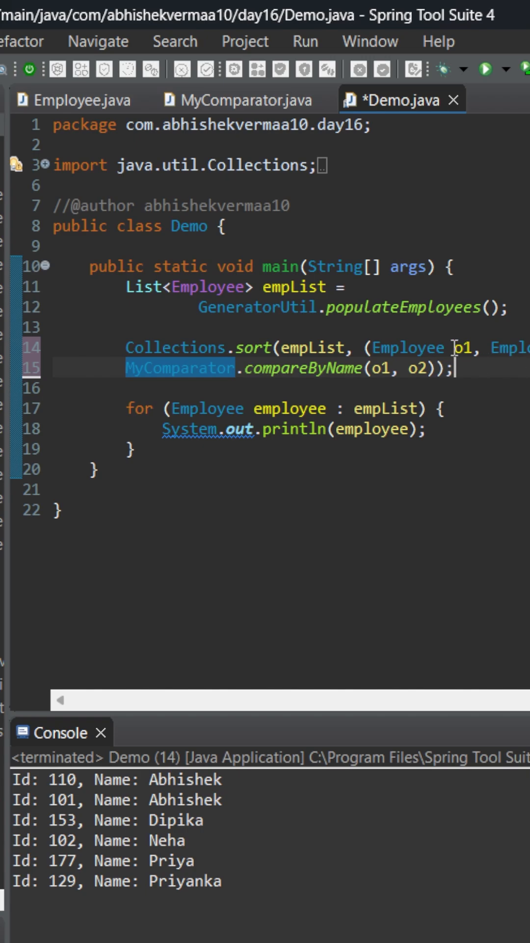
double_click(397, 348)
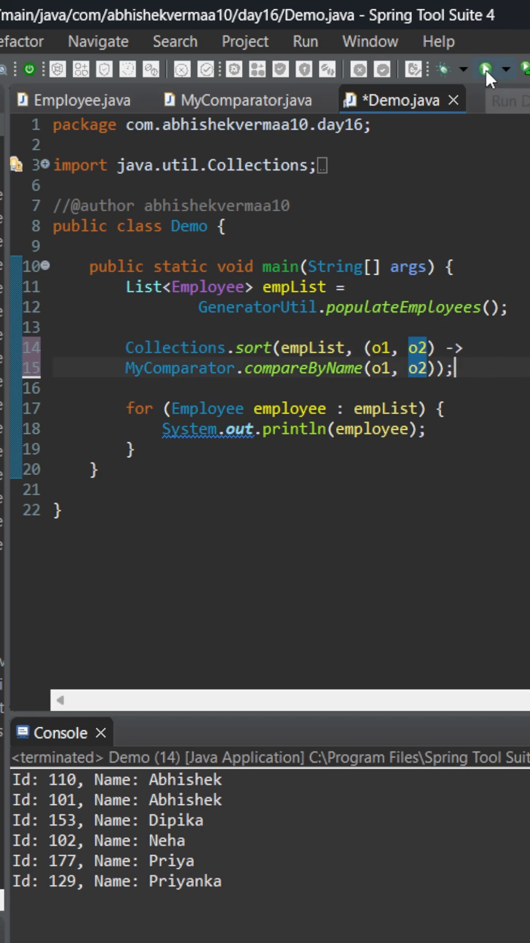
key("ctrl+s")
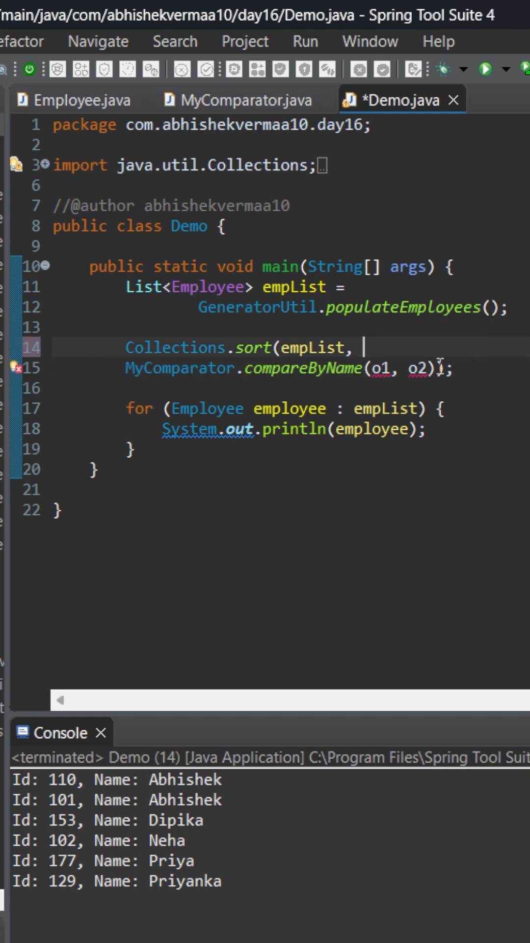
Reduce the argument to the method reference MyComparator::compareByName and save Demo.java
left_click_drag(370, 367, 439, 367)
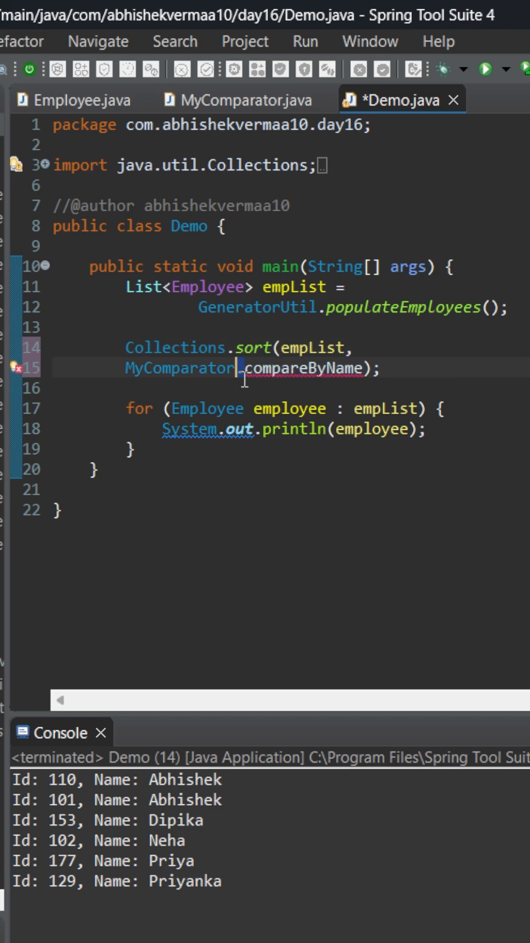
double_click(306, 368)
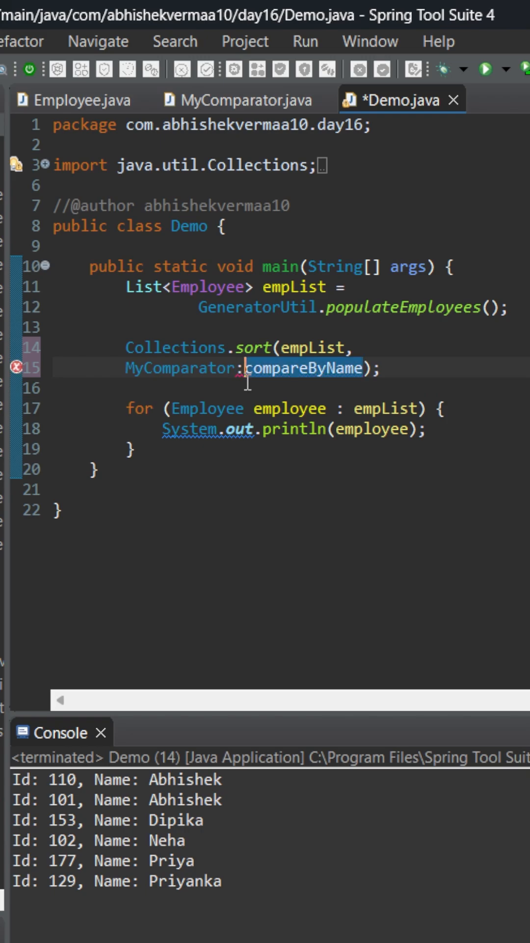
type(":")
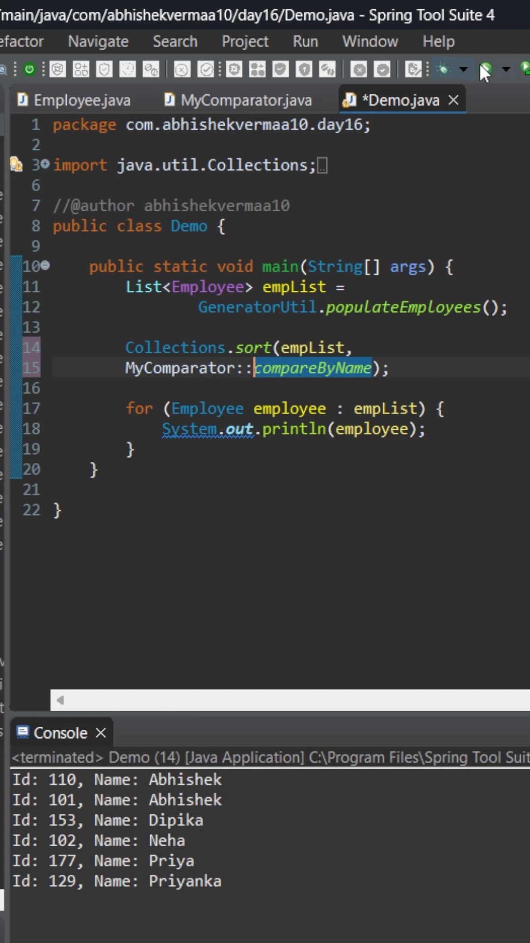
key("ctrl+s")
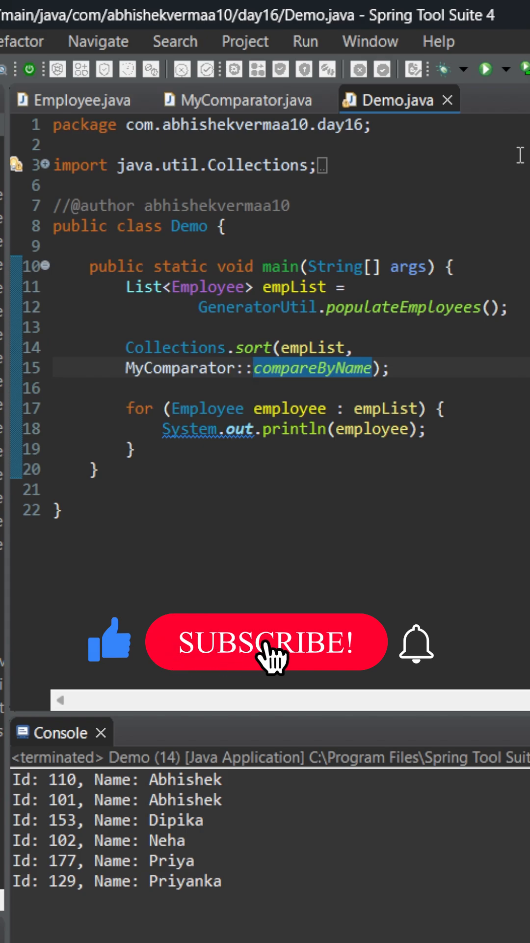
left_click(265, 642)
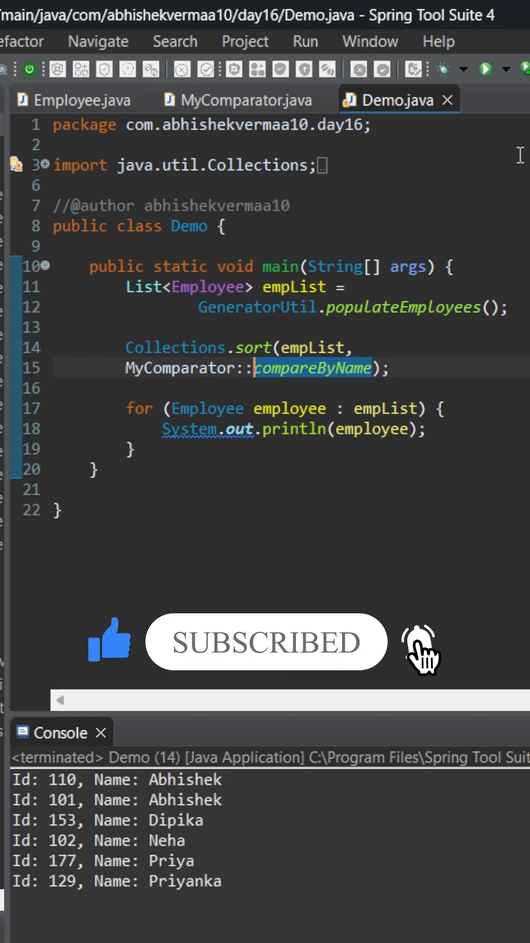